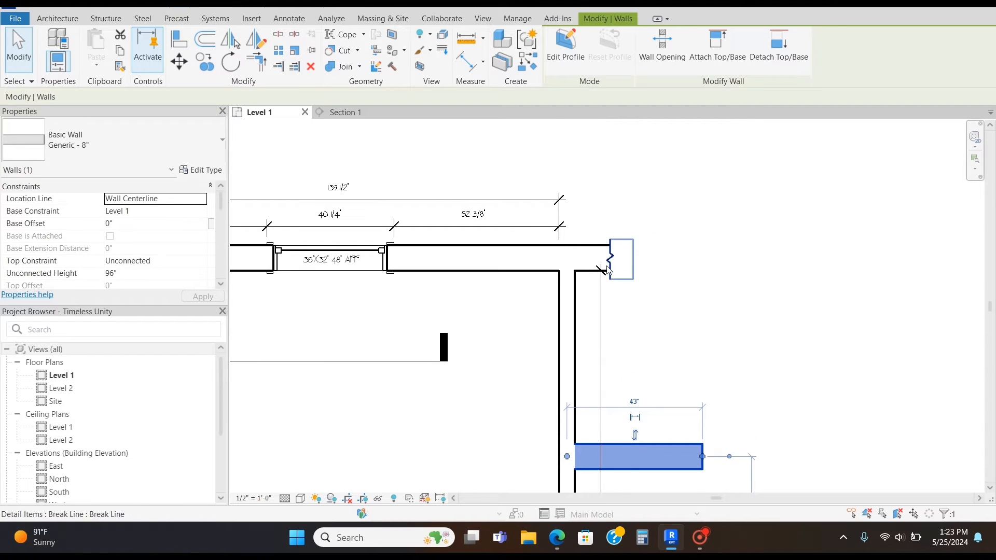
# Bring up the Annotate ribbon tools over the Level 1 plan.
pyautogui.click(288, 18)
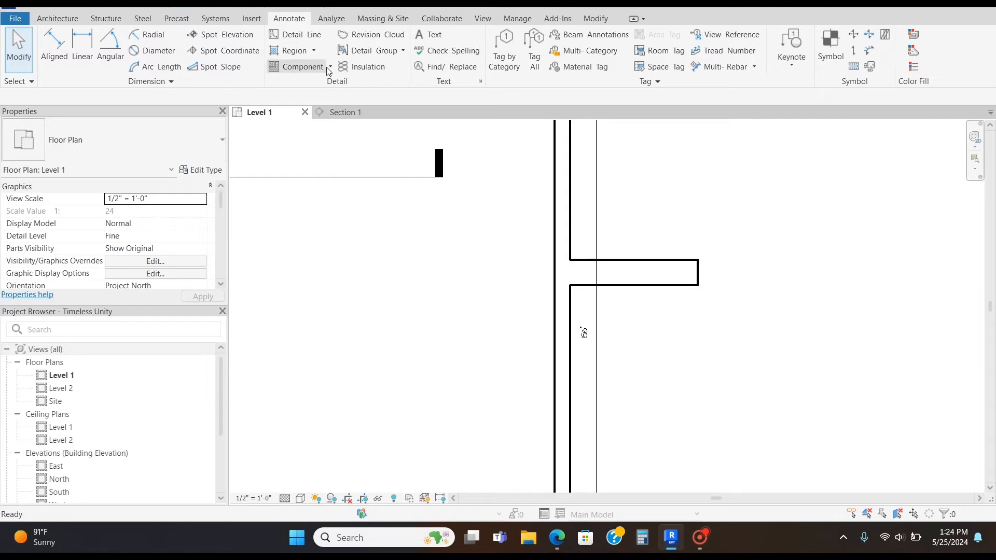
# Start placing a Detail Component from the Component dropdown, with Break Line as current type.
pyautogui.click(329, 66)
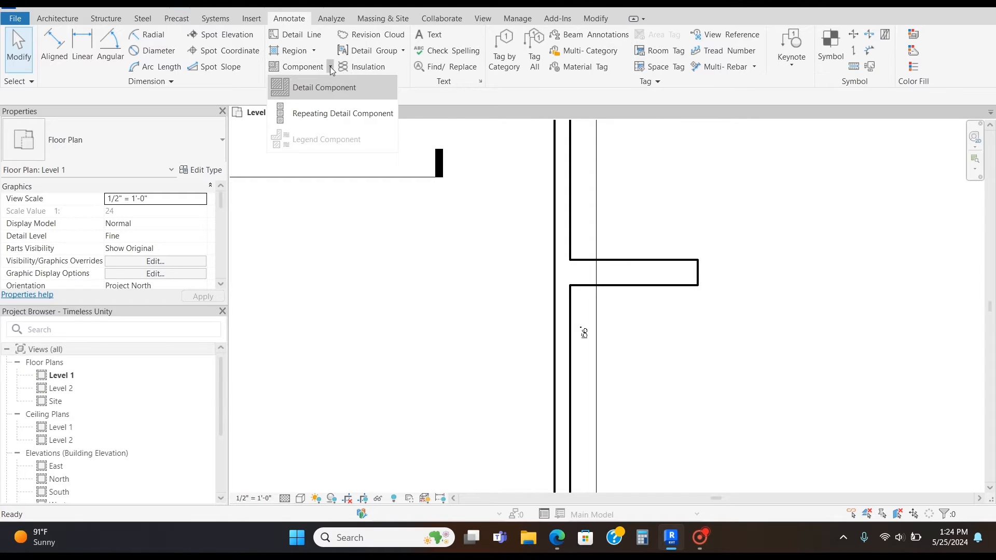
pyautogui.moveTo(323, 87)
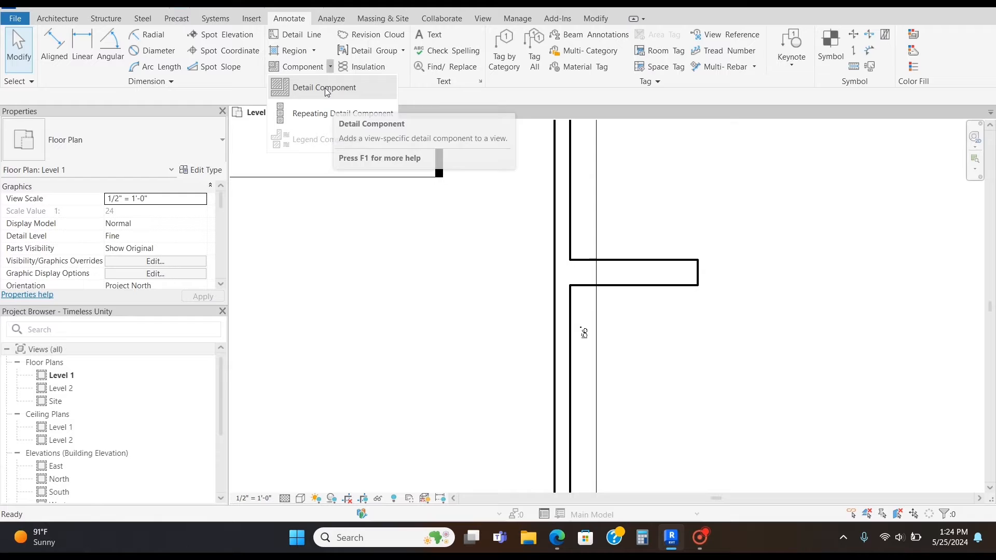
pyautogui.click(324, 87)
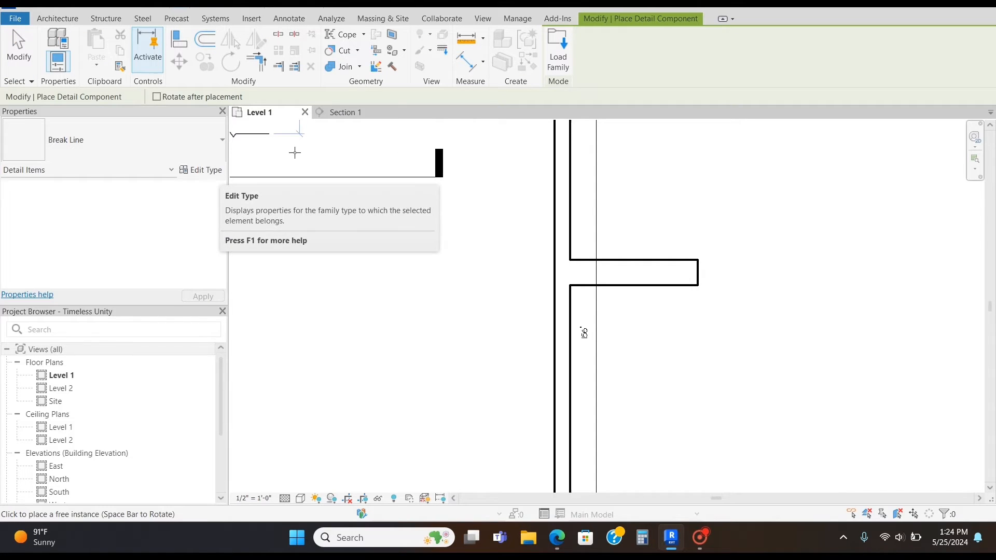
# Load the Break Line family from Detail Items > Div 01-General in the family library.
pyautogui.click(557, 48)
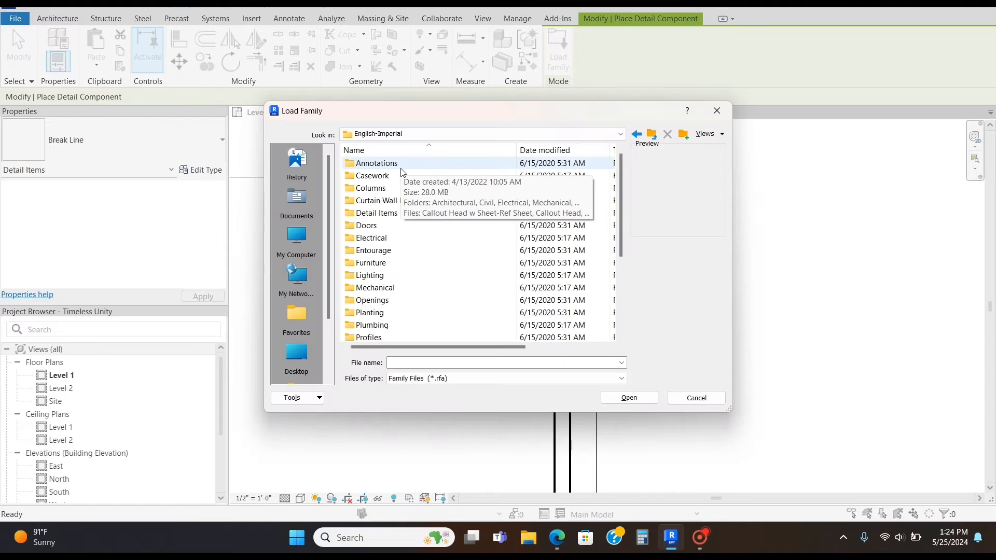
pyautogui.scroll(-3)
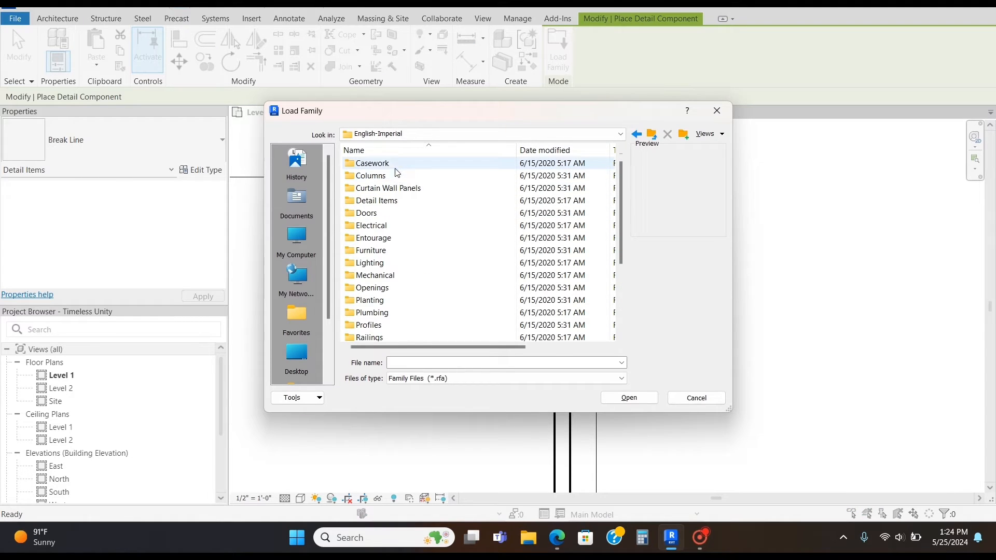
pyautogui.doubleClick(376, 201)
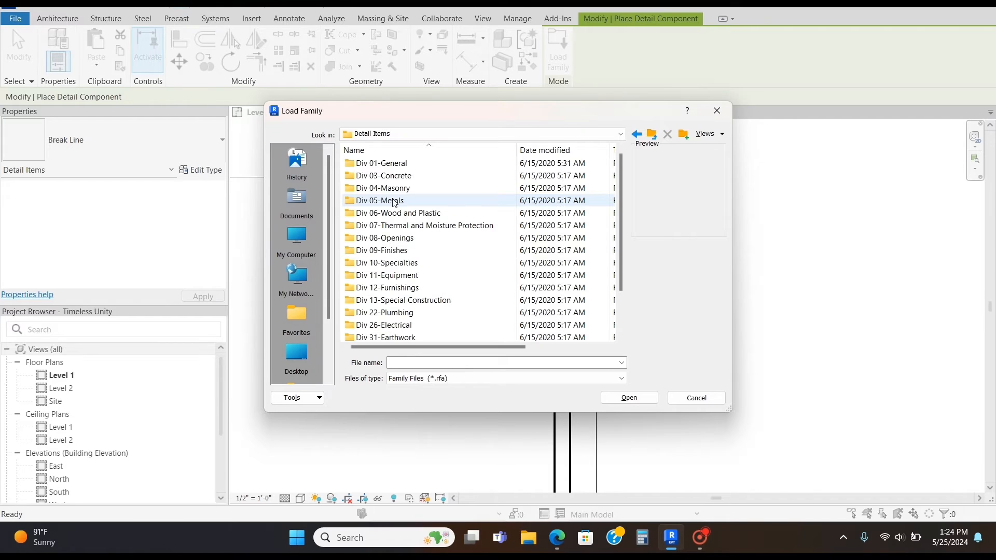
pyautogui.doubleClick(382, 163)
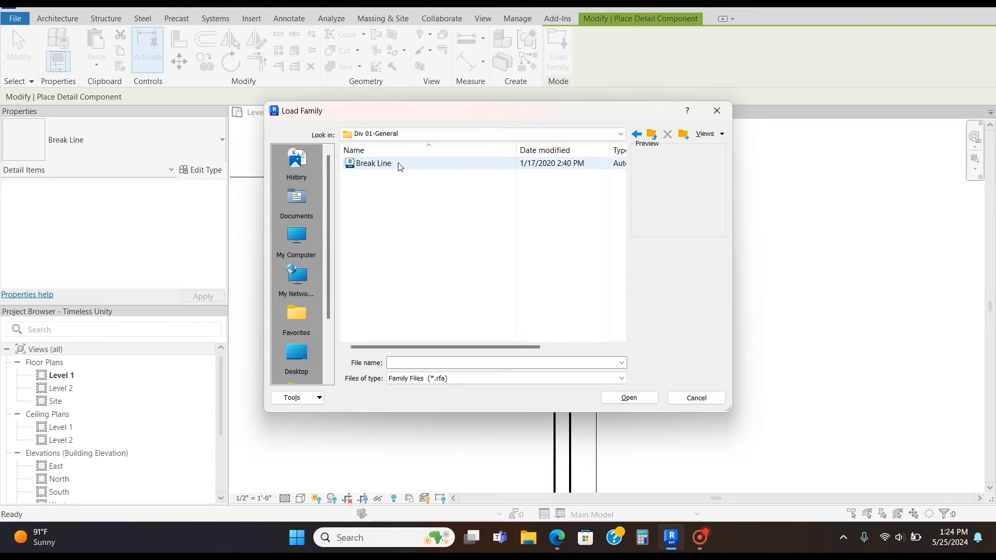
pyautogui.moveTo(397, 166)
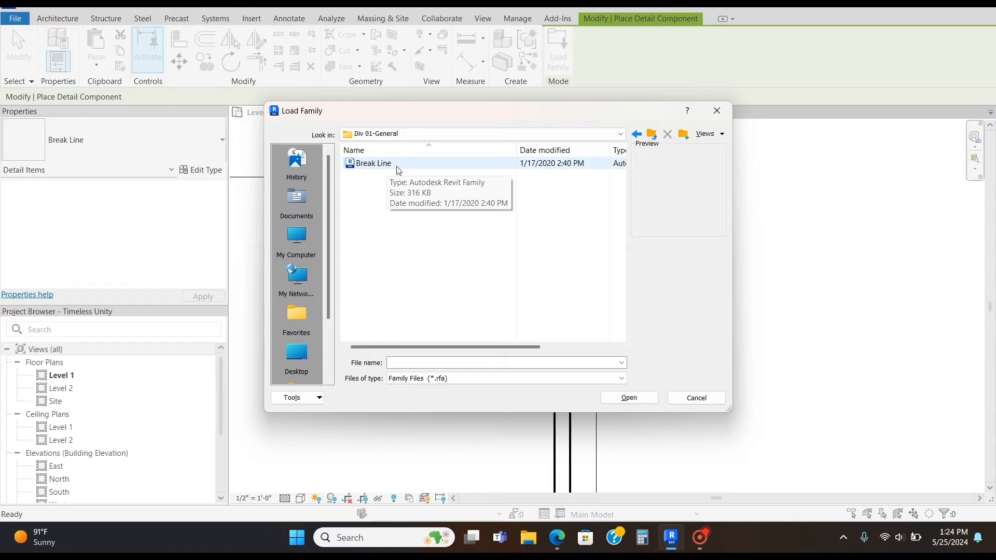
pyautogui.click(629, 398)
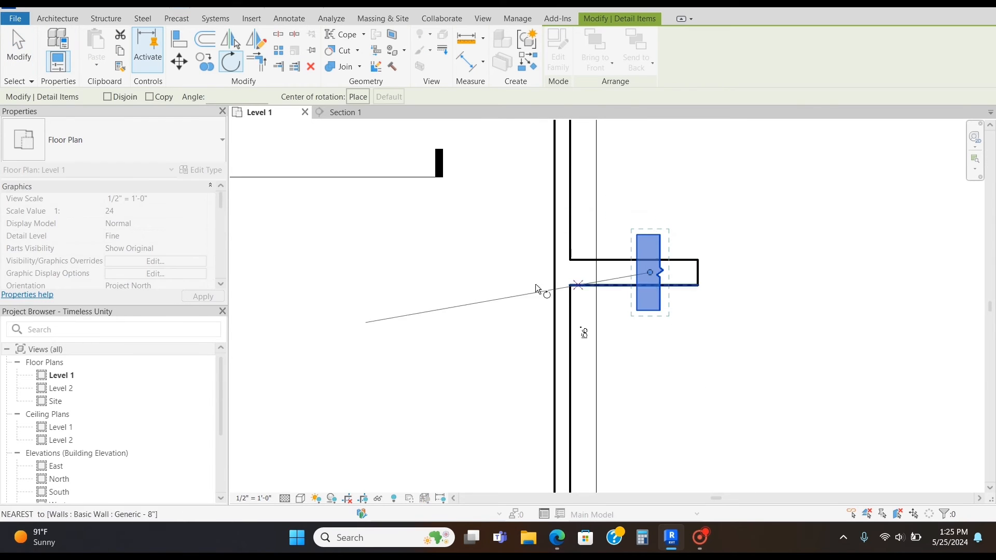
# Finish rotating the placed Break Line so it cuts upright across the wall stub.
pyautogui.click(649, 272)
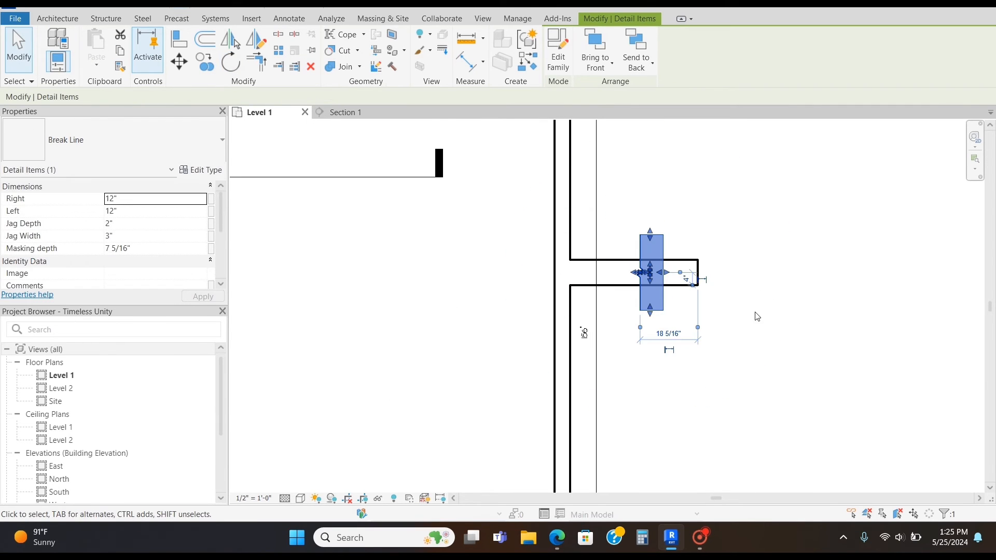